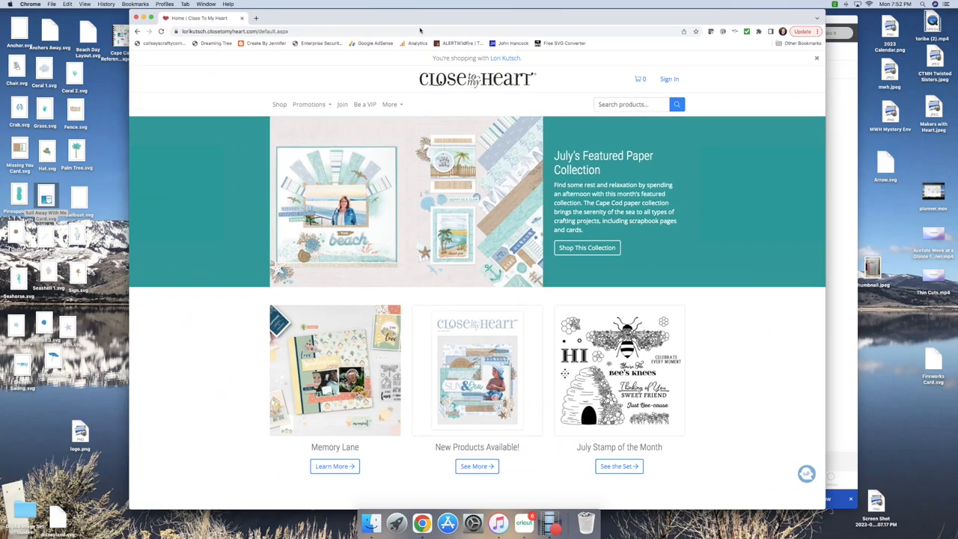
mouse_move(275, 123)
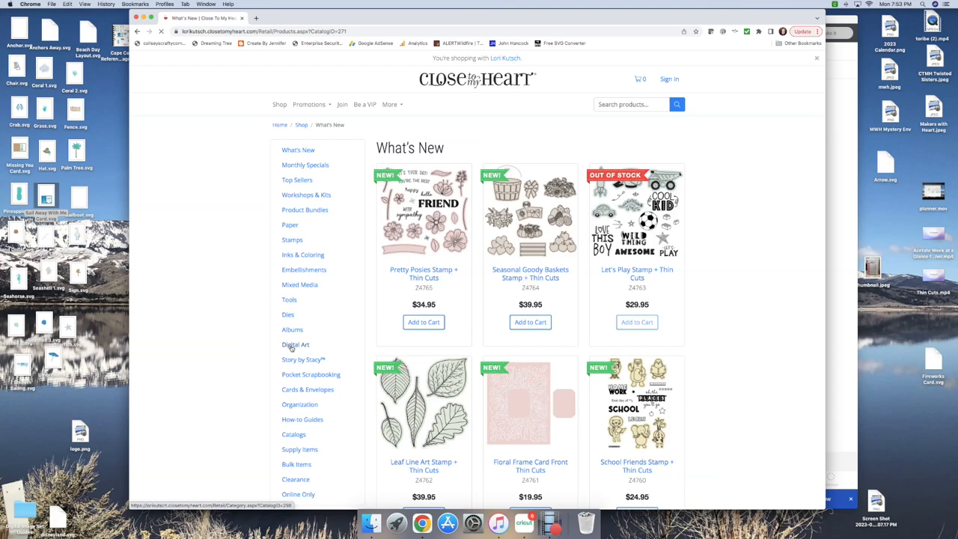
- Browse the Digital Art category's monthly designs, bundles and frames, then return to the top
left_click(295, 344)
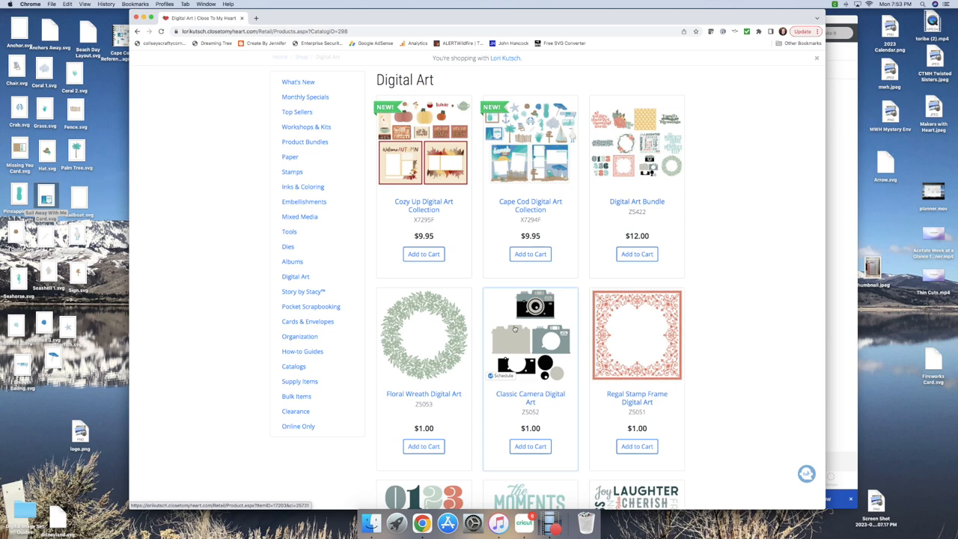
scroll("down", 3)
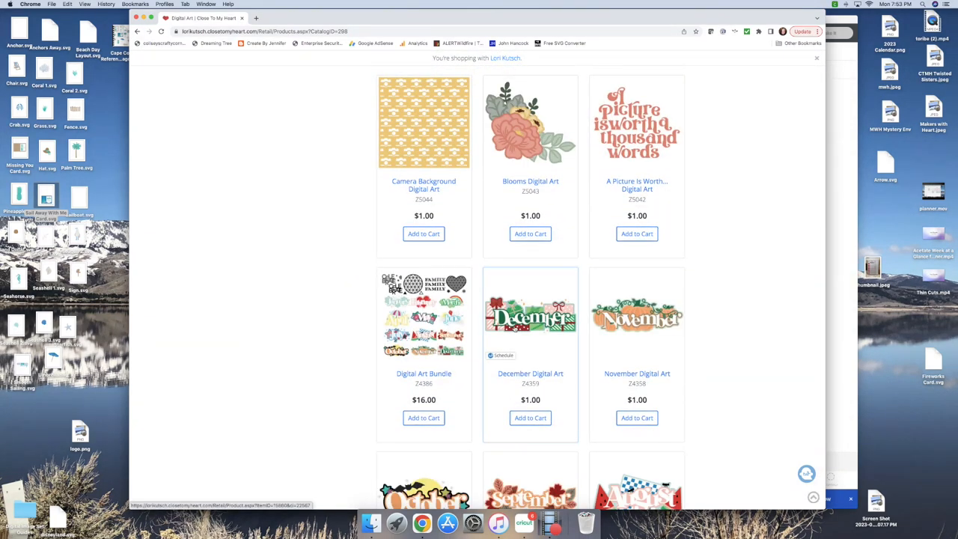
scroll("down", 3)
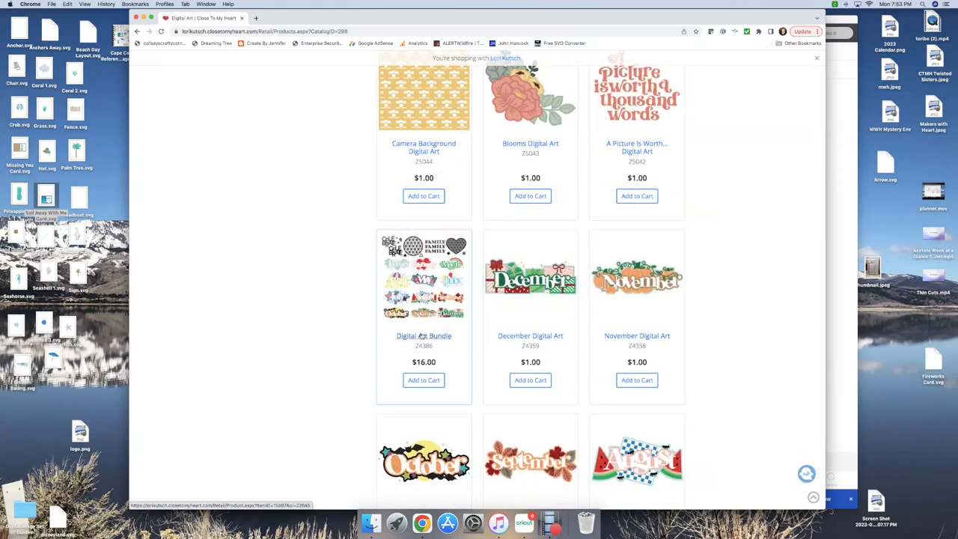
scroll("down", 3)
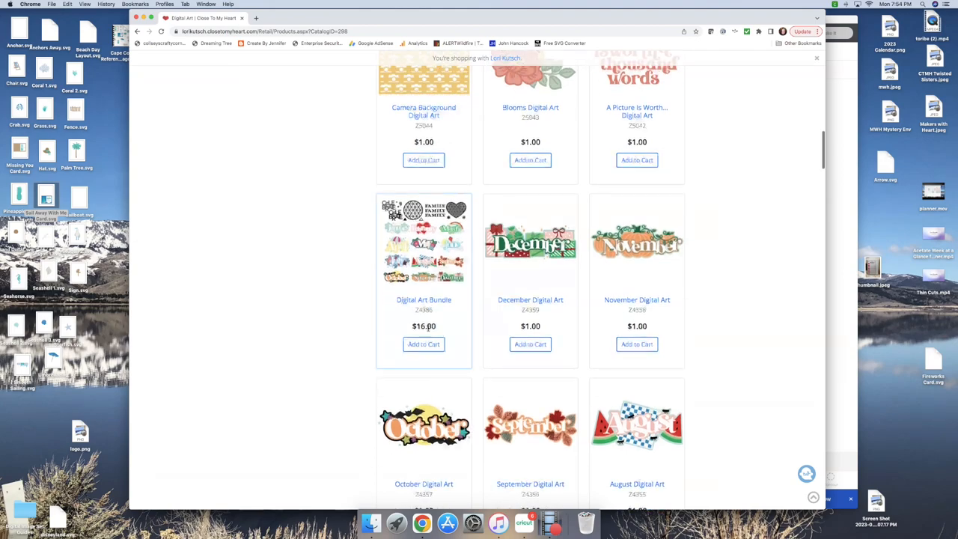
scroll("down", 3)
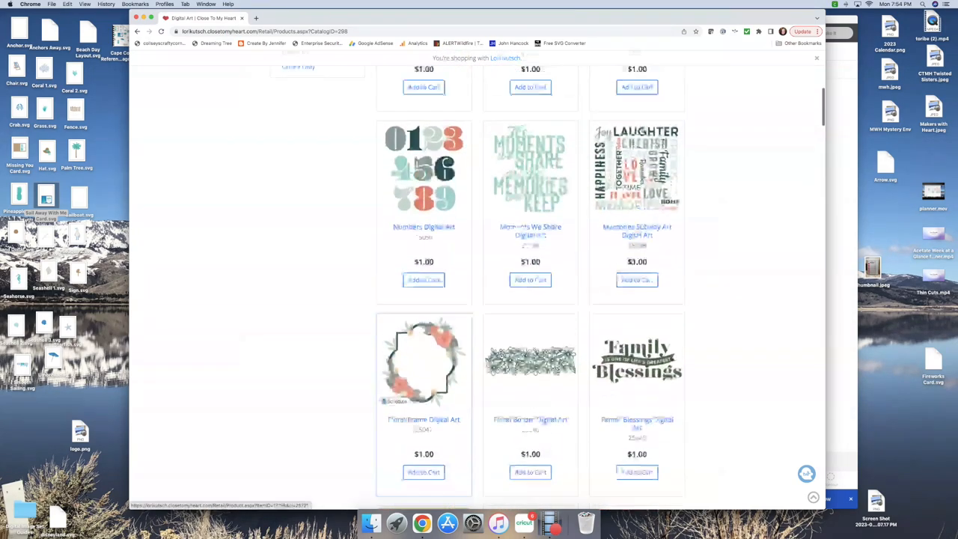
scroll("up", 3)
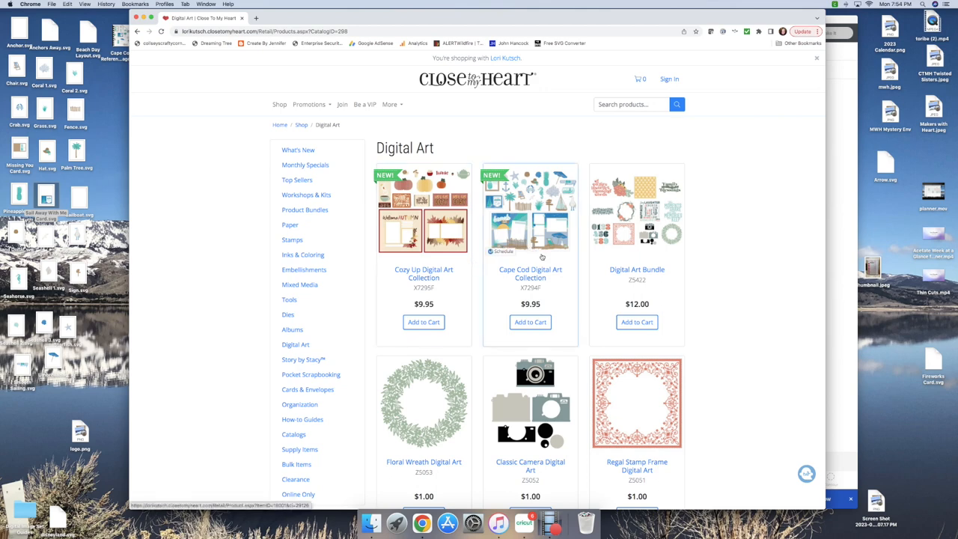
mouse_move(540, 229)
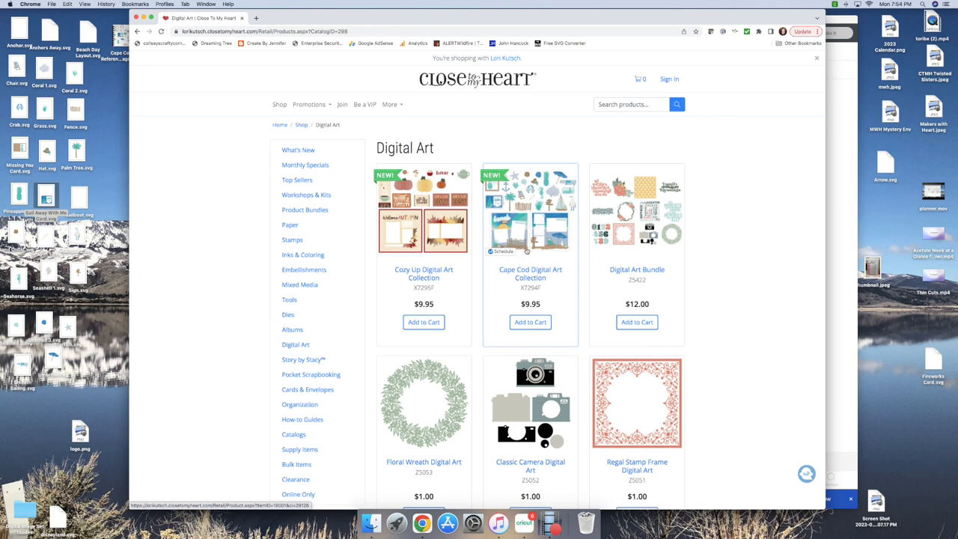
mouse_move(529, 317)
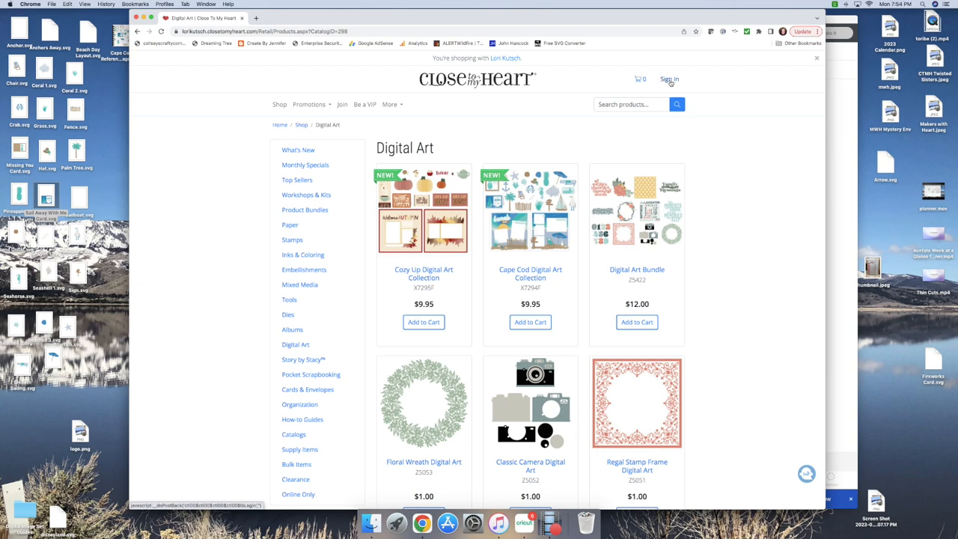
- Sign in with email and password to reach the Account Settings page
left_click(667, 79)
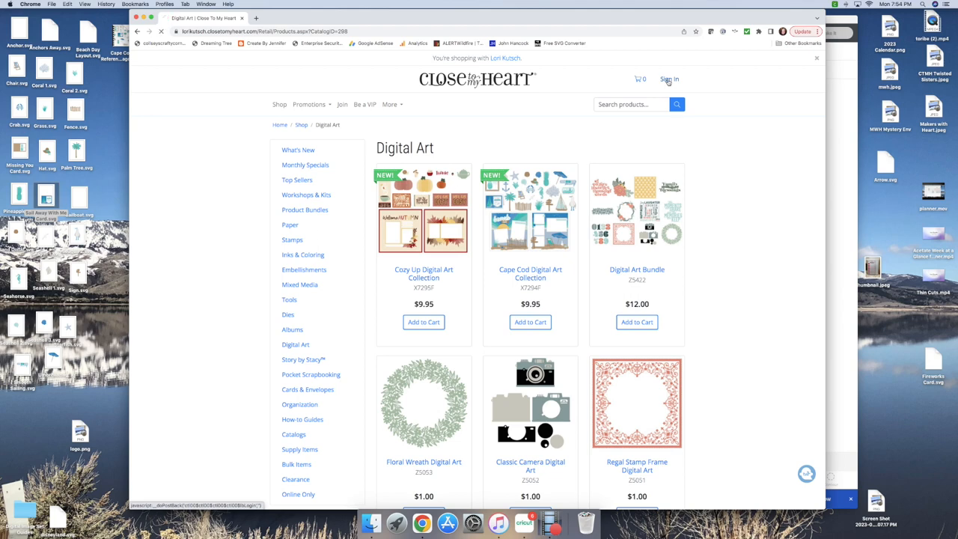
left_click(667, 79)
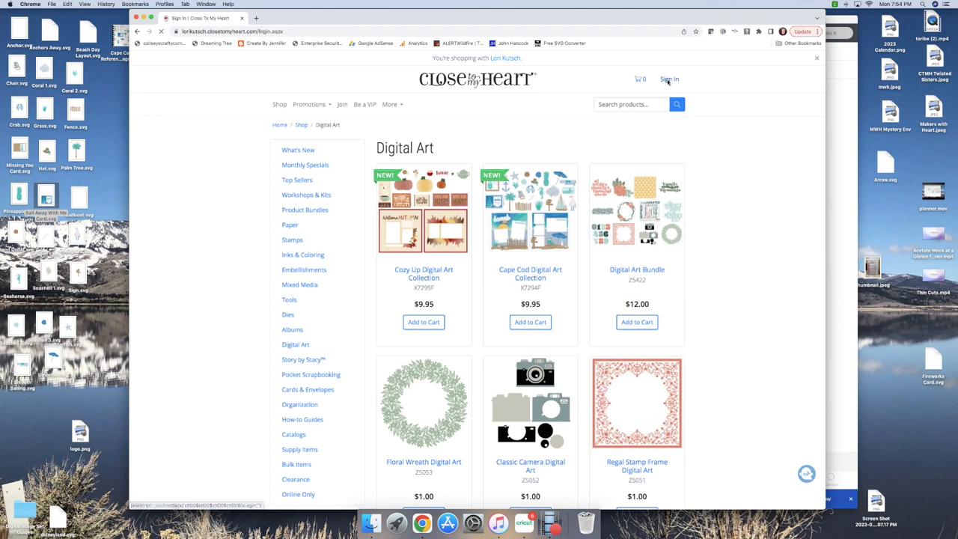
left_click(667, 78)
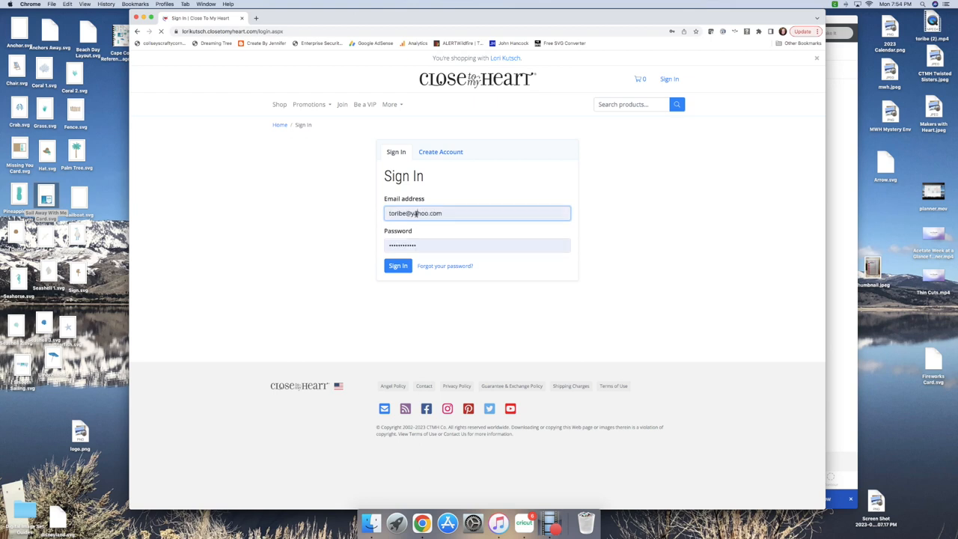
left_click(398, 267)
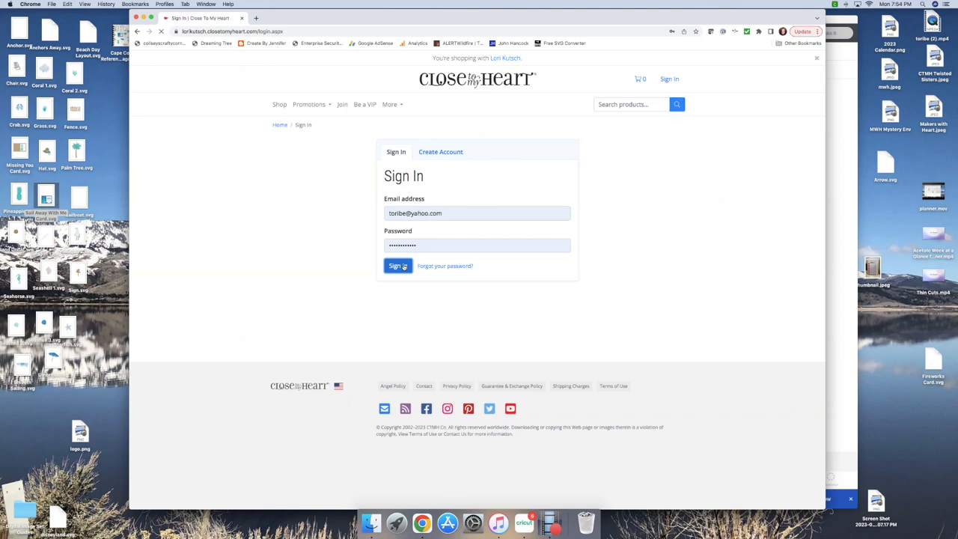
left_click(398, 267)
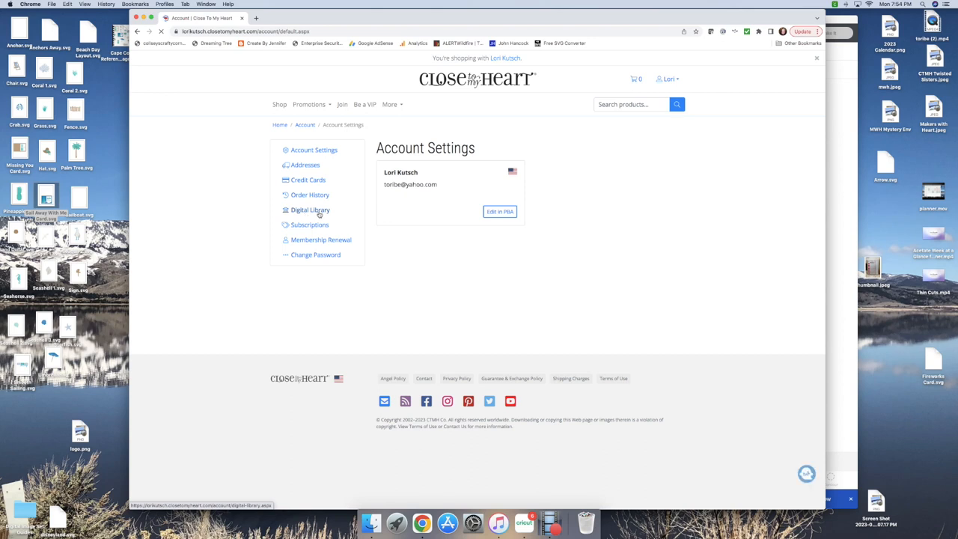
- Go to the account's Digital Library, then switch to a blank Design Space canvas
left_click(310, 209)
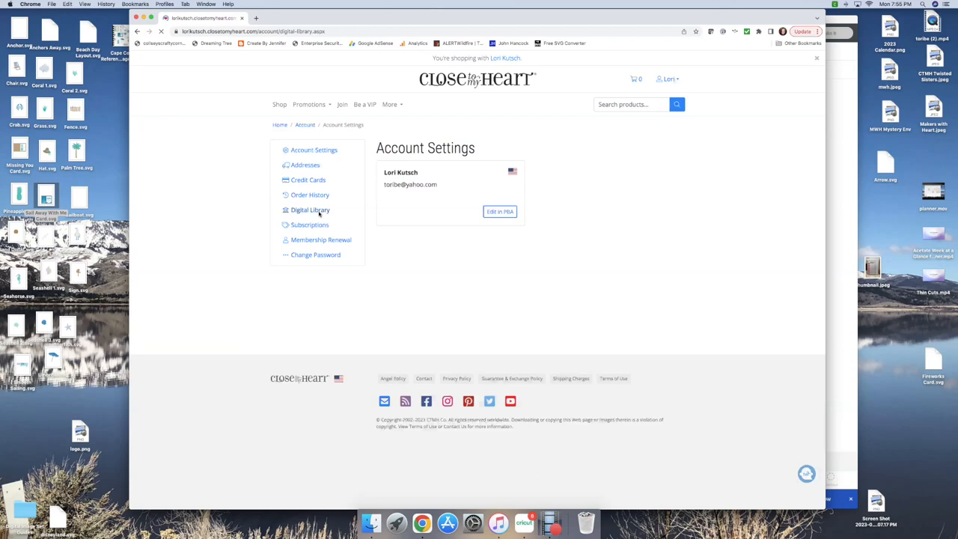
left_click(309, 210)
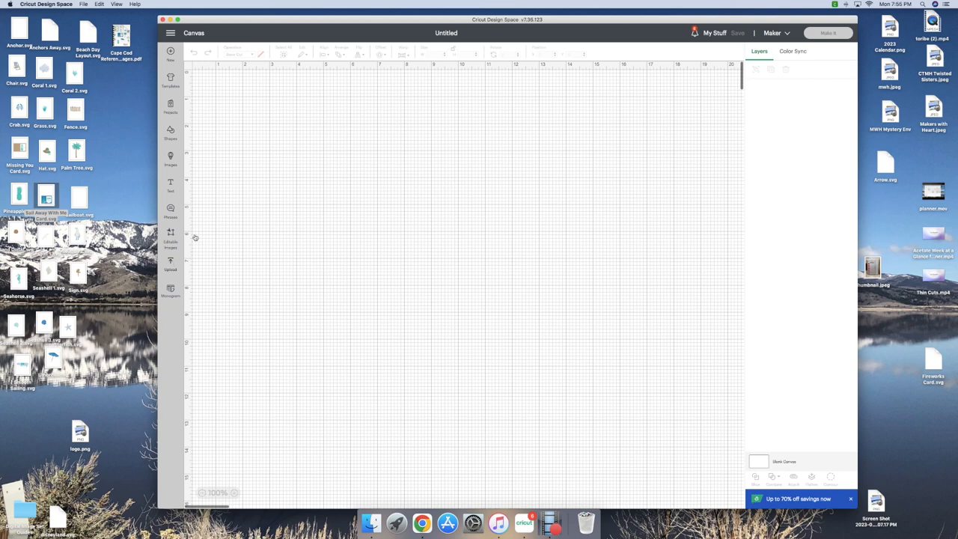
- Reach the drag-and-drop Upload Image screen from the Upload panel
left_click(170, 261)
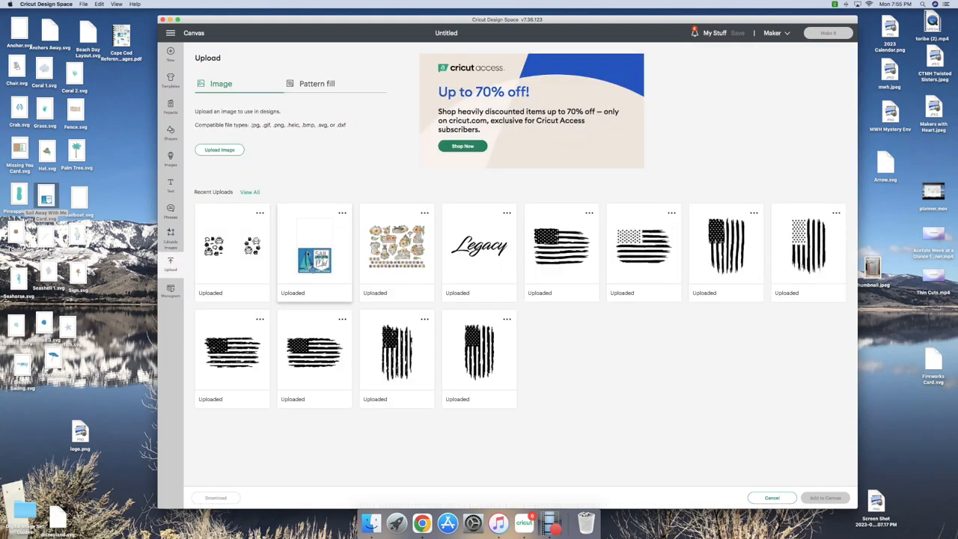
mouse_move(314, 252)
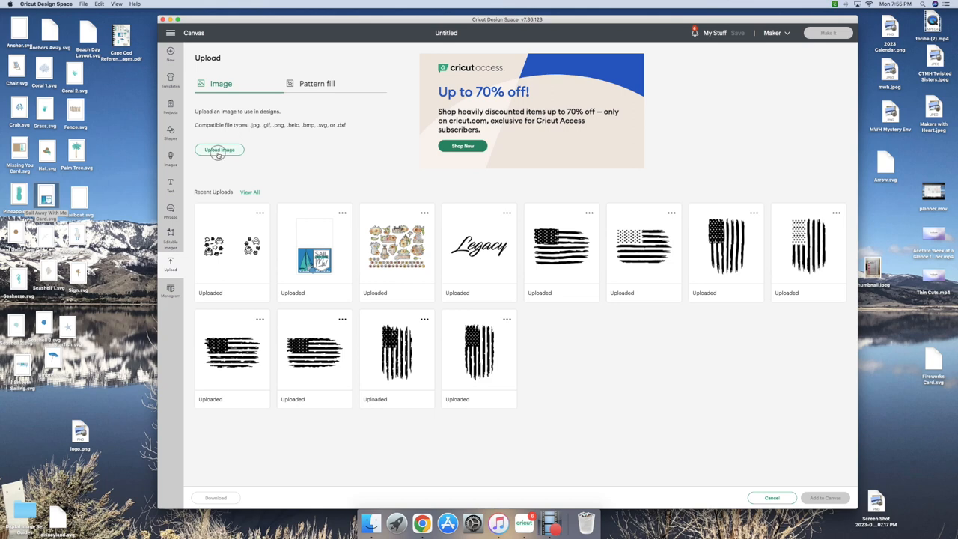
left_click(219, 150)
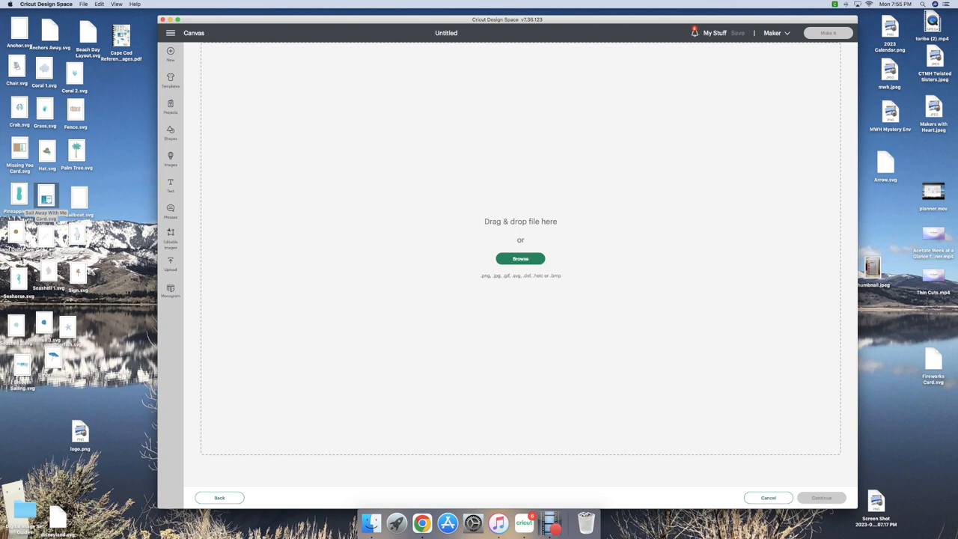
mouse_move(63, 206)
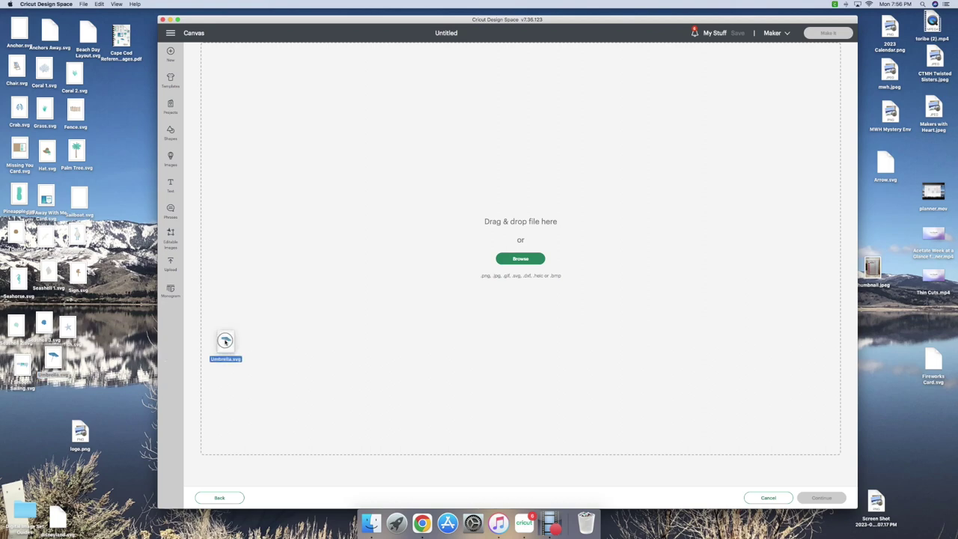
- Upload the umbrella picture as a Cut Image named Umbrella
left_click_drag(225, 343, 515, 247)
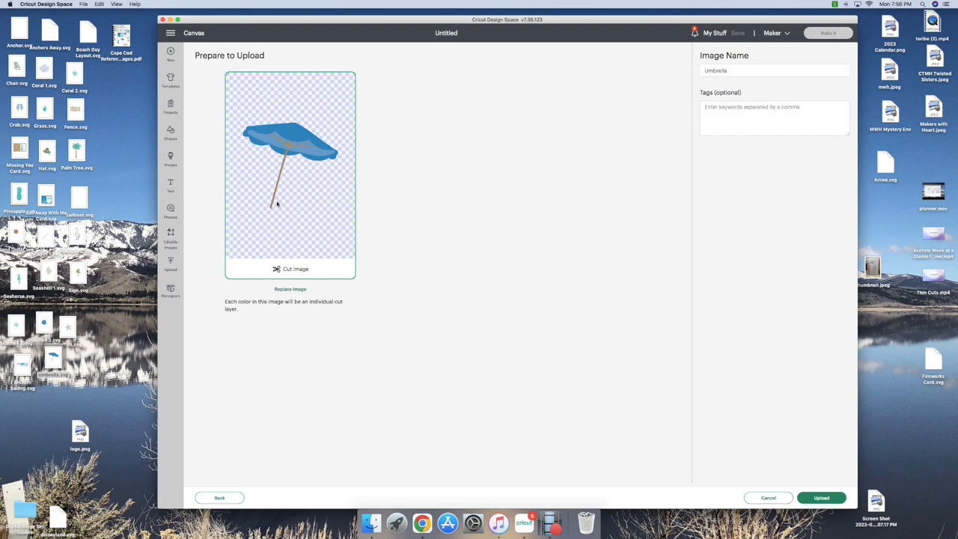
mouse_move(294, 98)
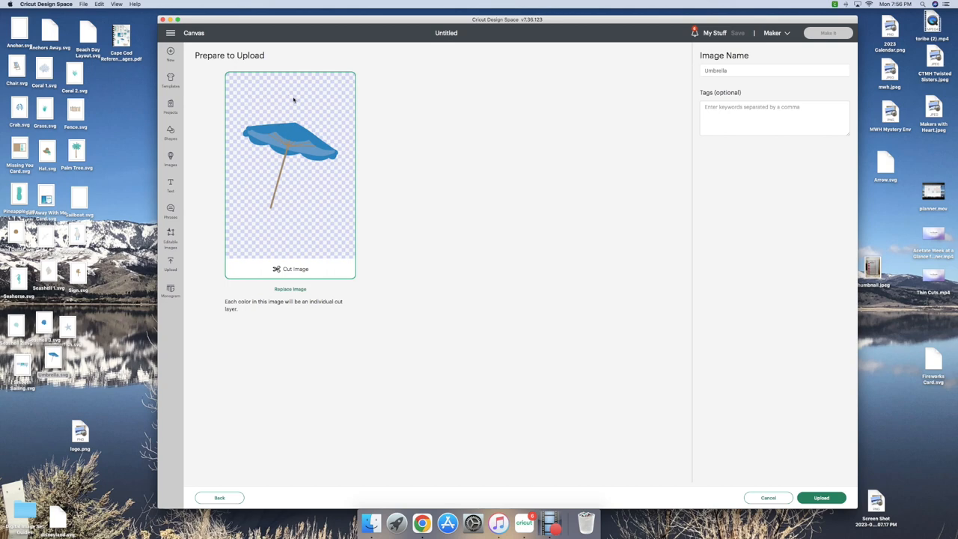
mouse_move(278, 248)
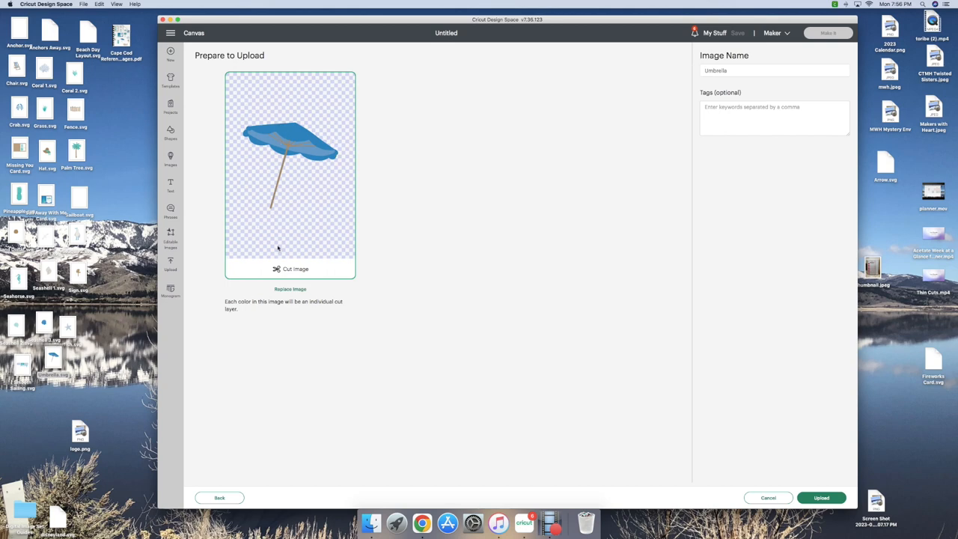
left_click(733, 71)
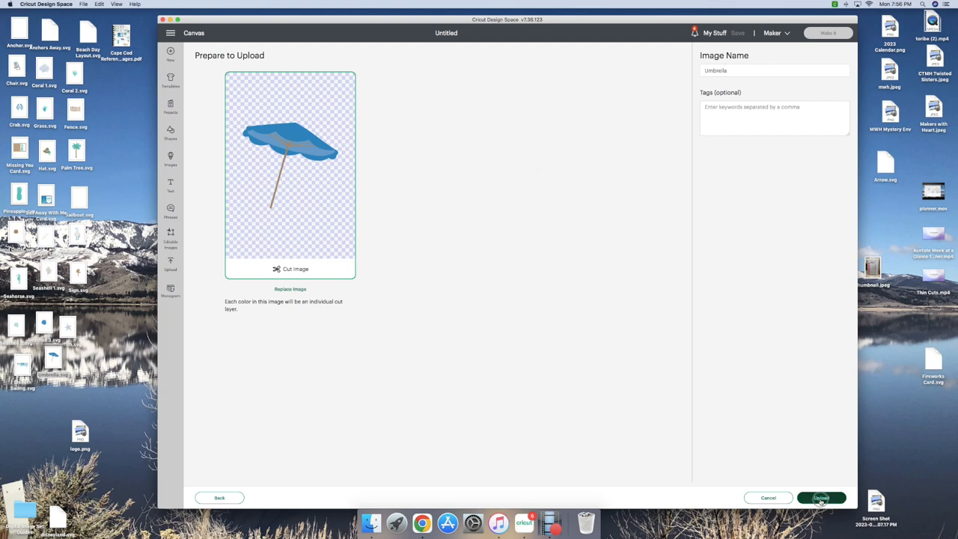
left_click(820, 497)
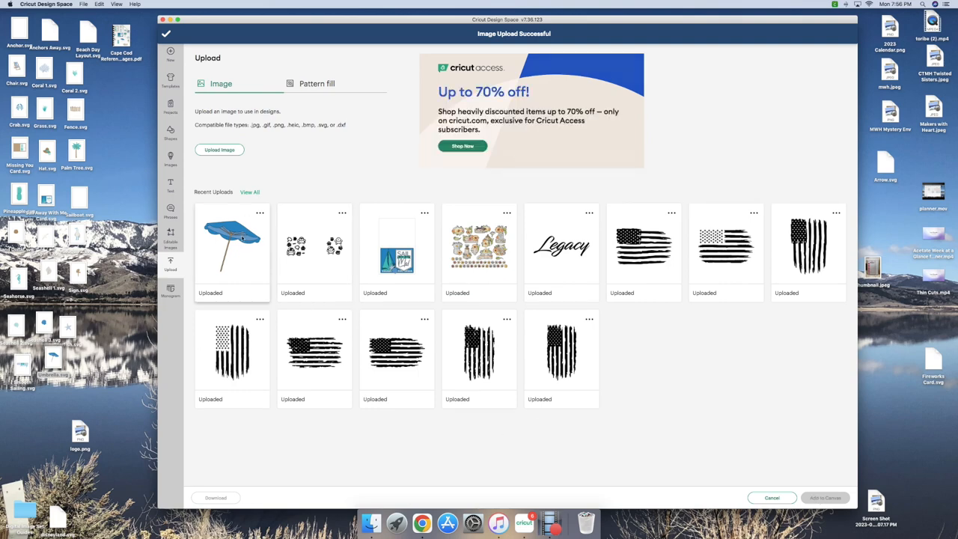
- Select the Umbrella and another recent upload and insert them onto the canvas
left_click(232, 251)
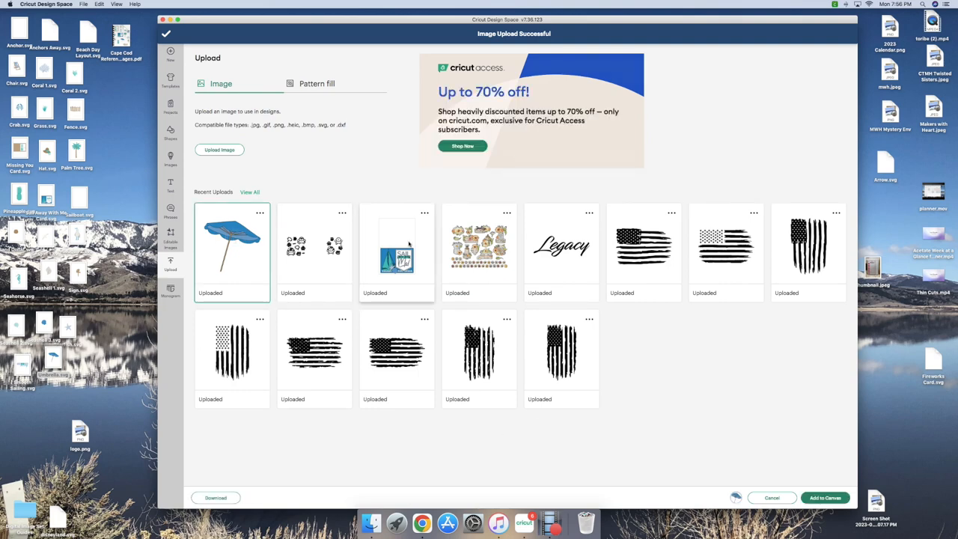
left_click(395, 252)
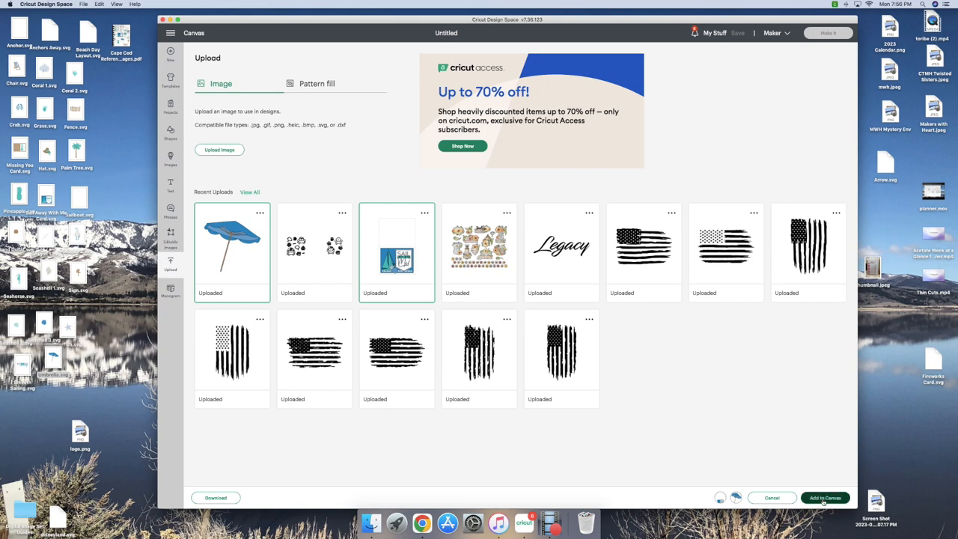
left_click(823, 497)
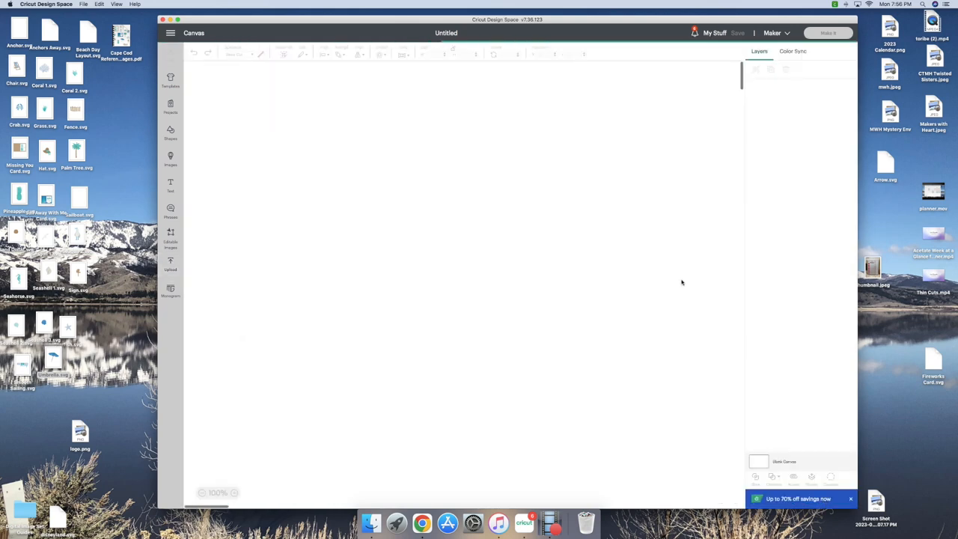
mouse_move(677, 281)
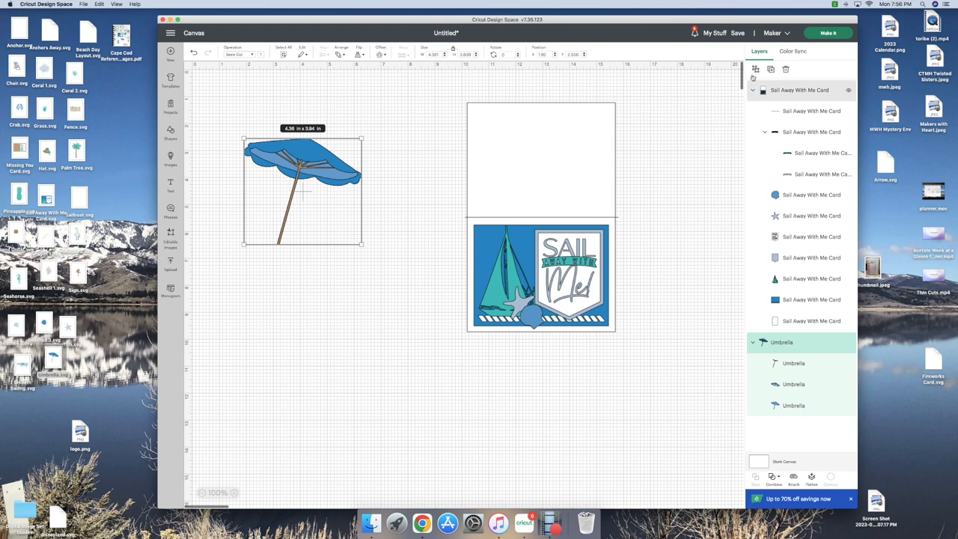
- Ungroup the umbrella and pull its spokes and striped canopy apart
left_click(752, 341)
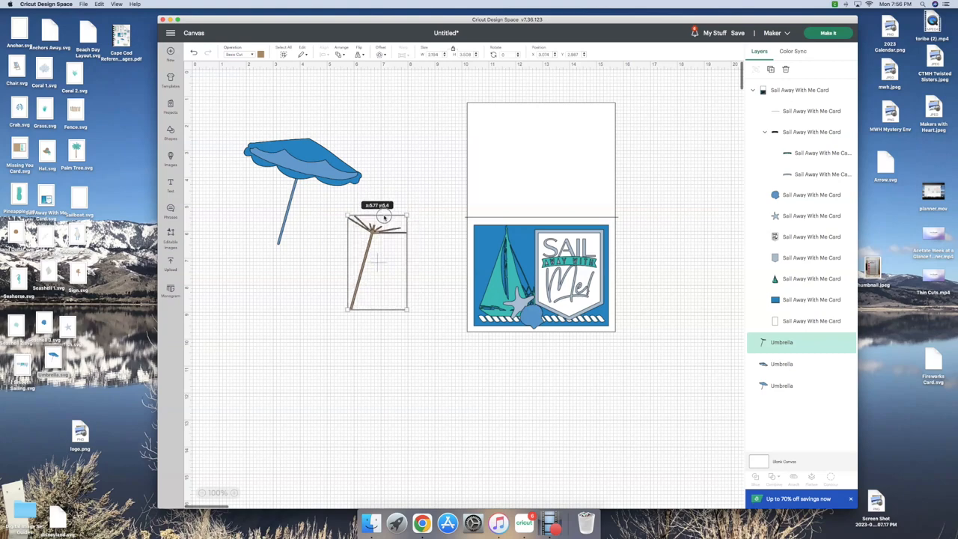
left_click_drag(377, 262, 266, 322)
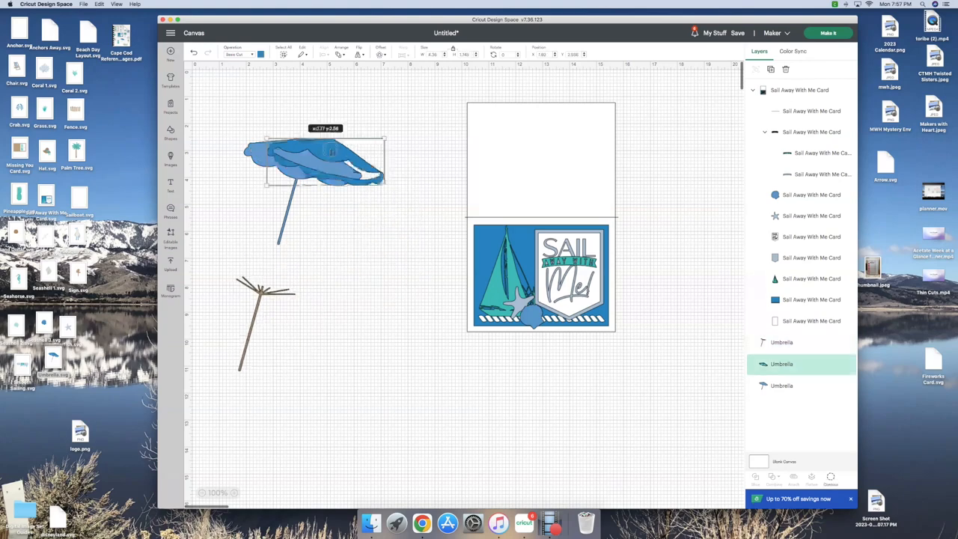
left_click_drag(321, 162, 371, 240)
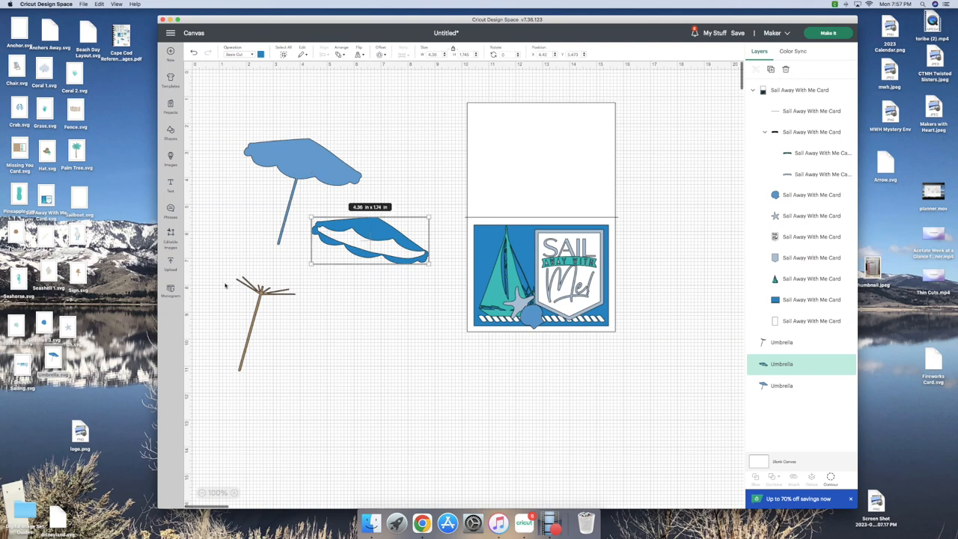
mouse_move(282, 275)
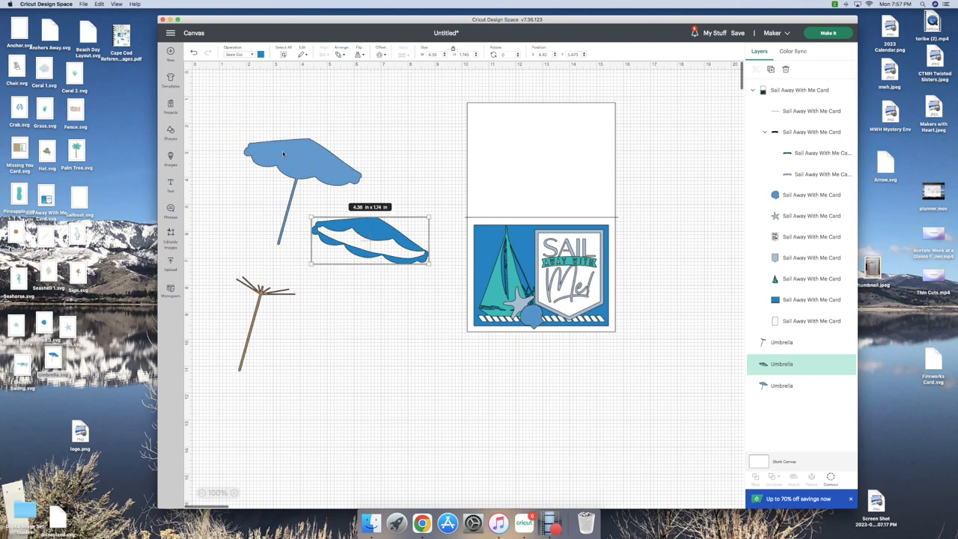
left_click(781, 386)
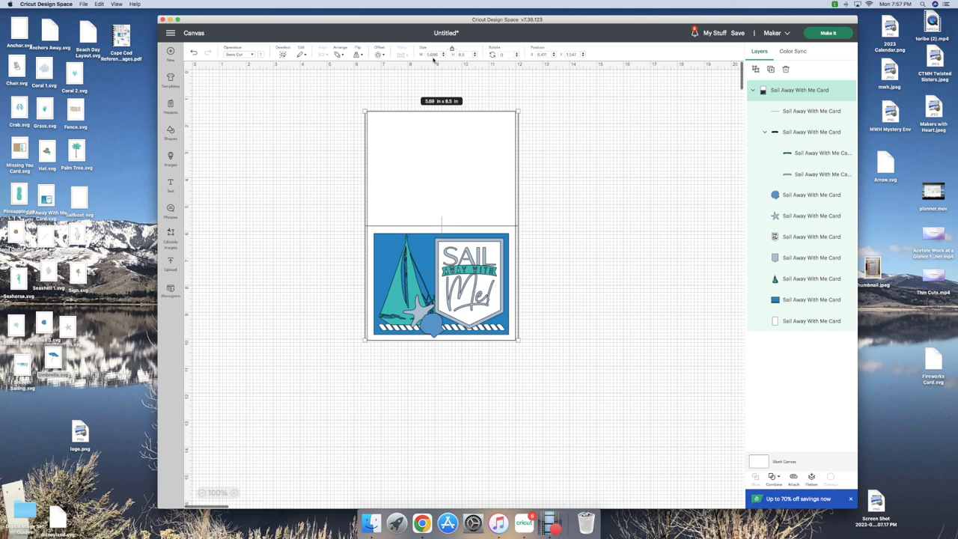
mouse_move(470, 63)
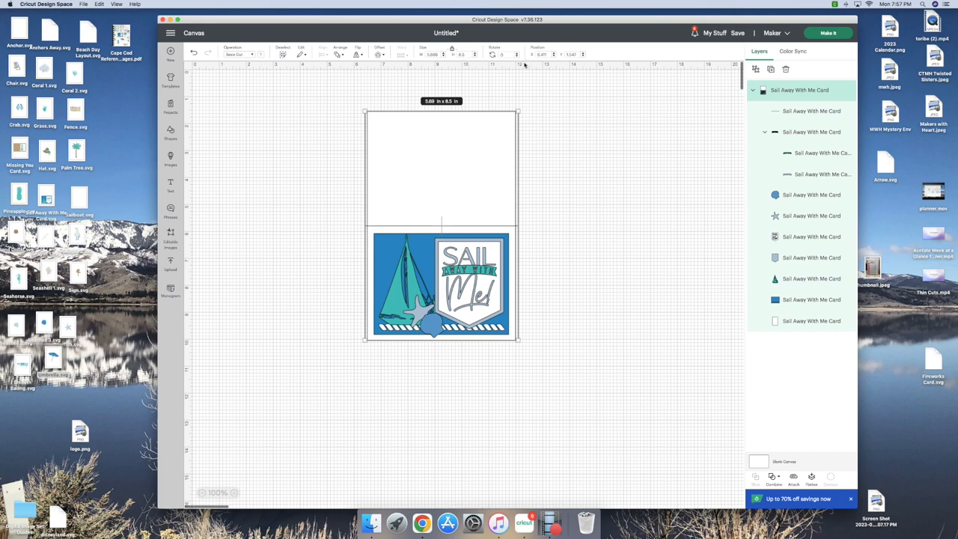
mouse_move(536, 138)
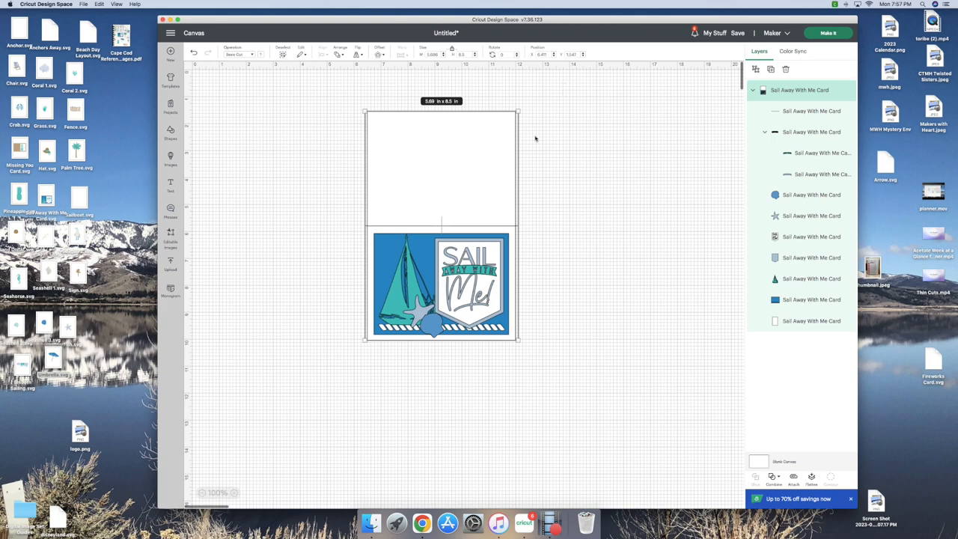
mouse_move(388, 256)
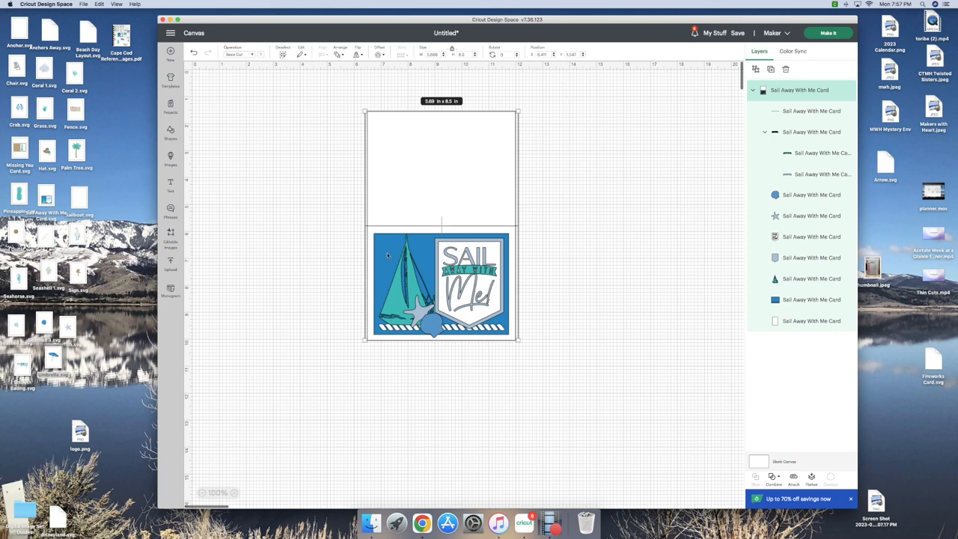
mouse_move(366, 317)
type("5.5")
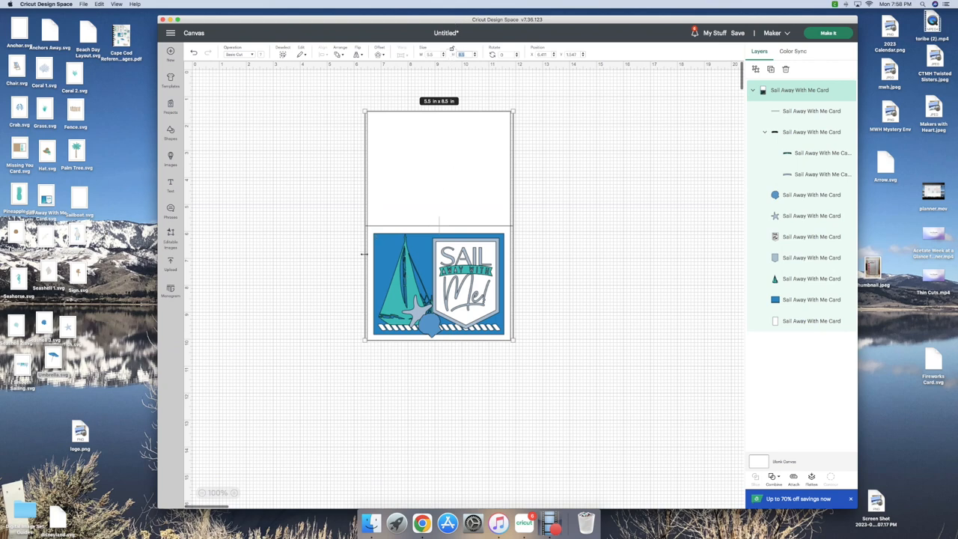
mouse_move(390, 124)
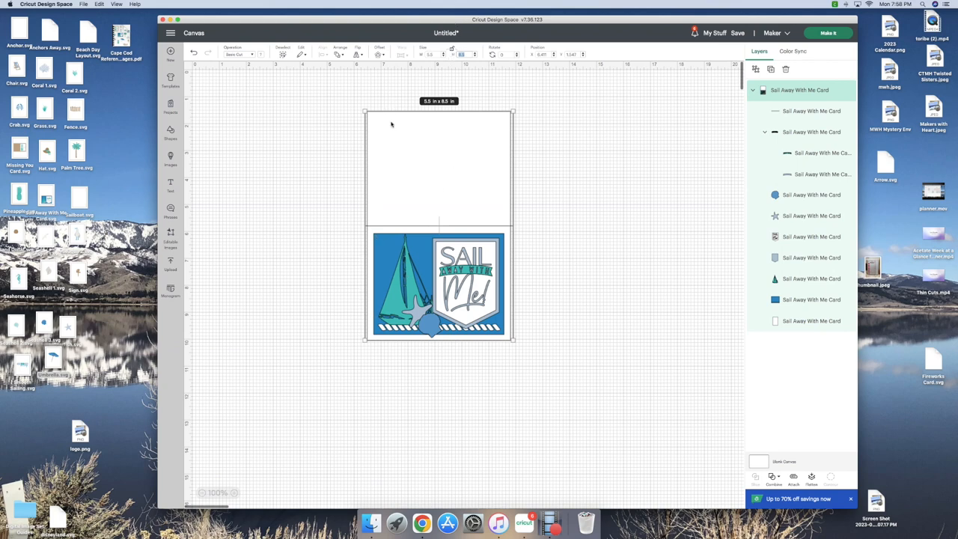
mouse_move(377, 149)
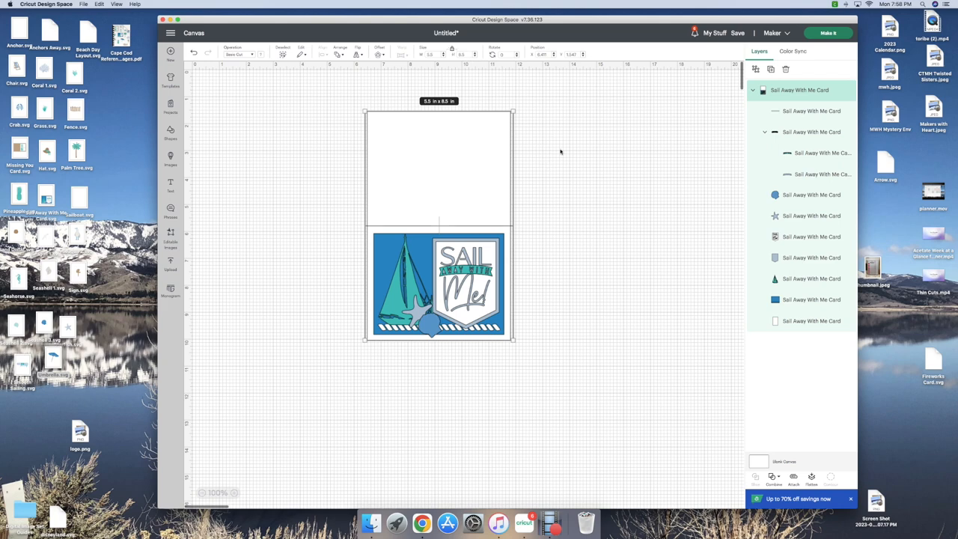
- Reposition the resized 5.5 x 8.5 in card on the canvas
left_click_drag(437, 224, 449, 232)
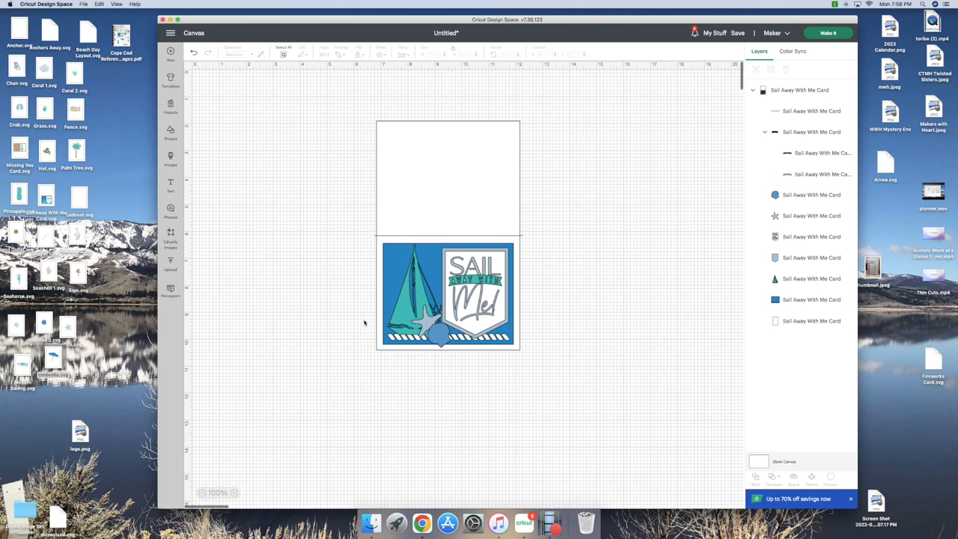
mouse_move(422, 163)
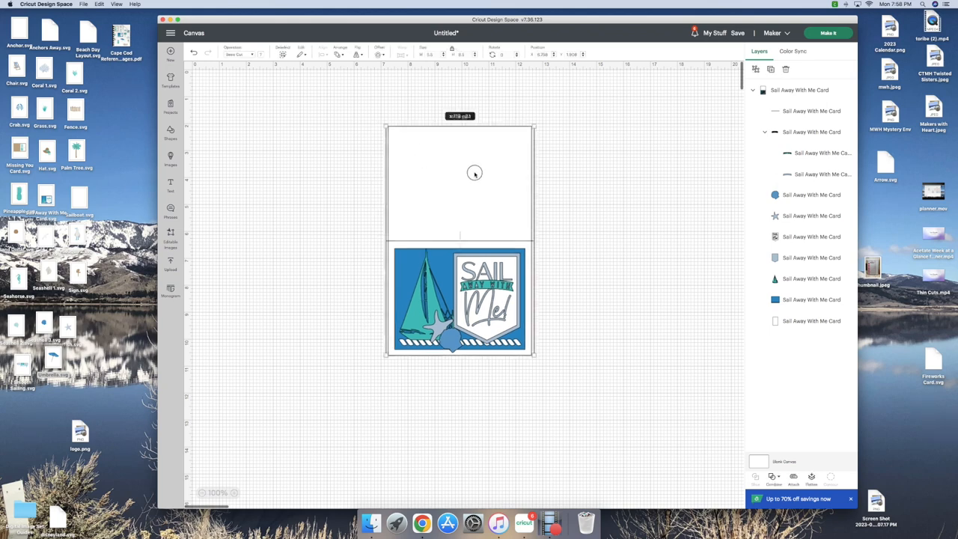
- Select the card design and hide its card base and score line layers
left_click(799, 90)
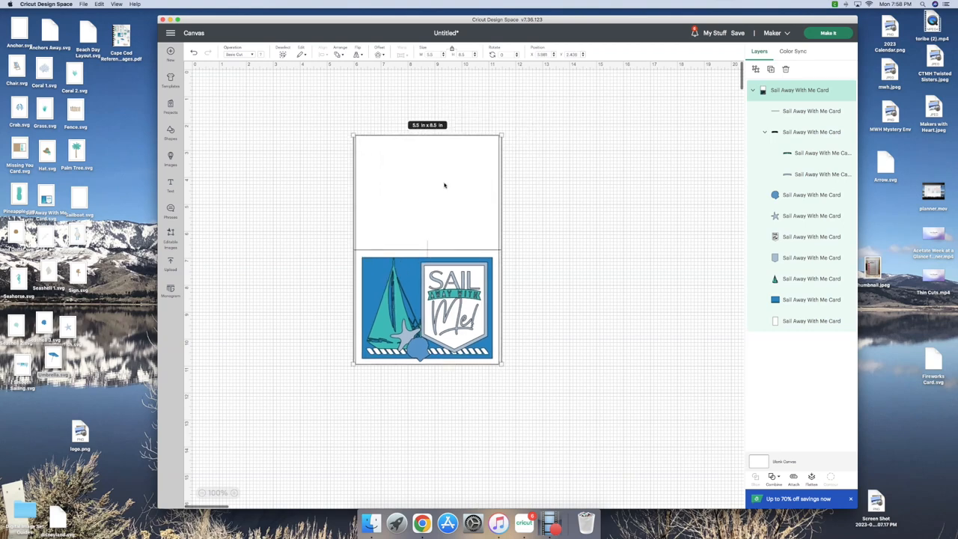
mouse_move(455, 181)
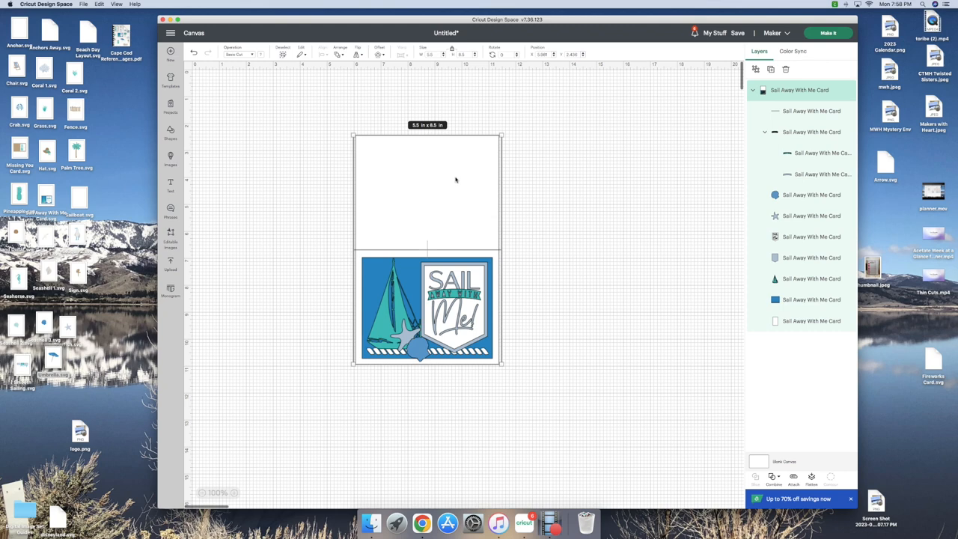
mouse_move(821, 328)
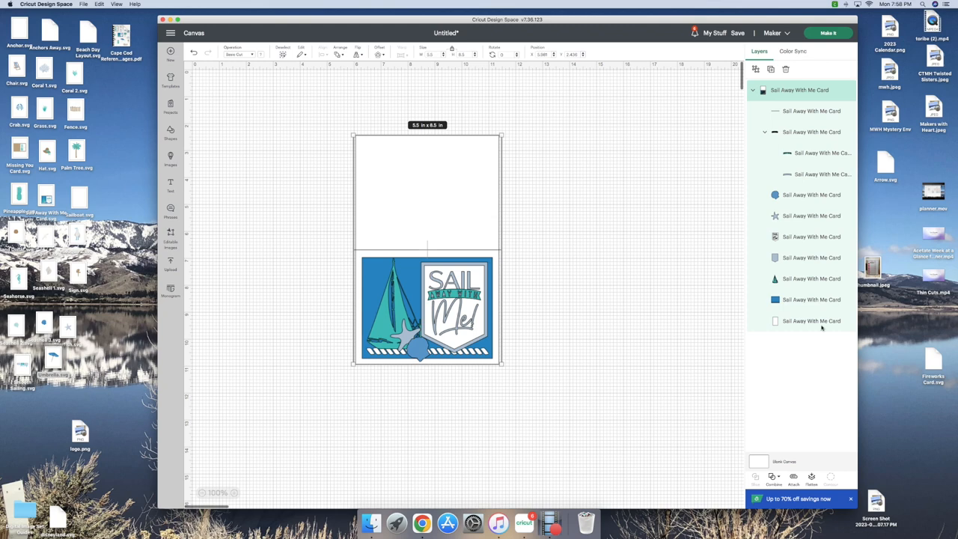
mouse_move(808, 320)
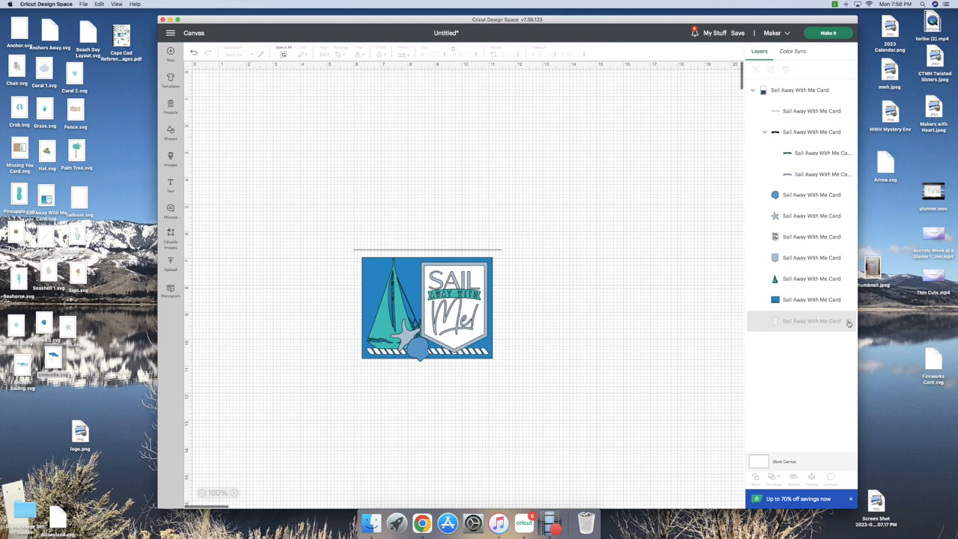
mouse_move(819, 320)
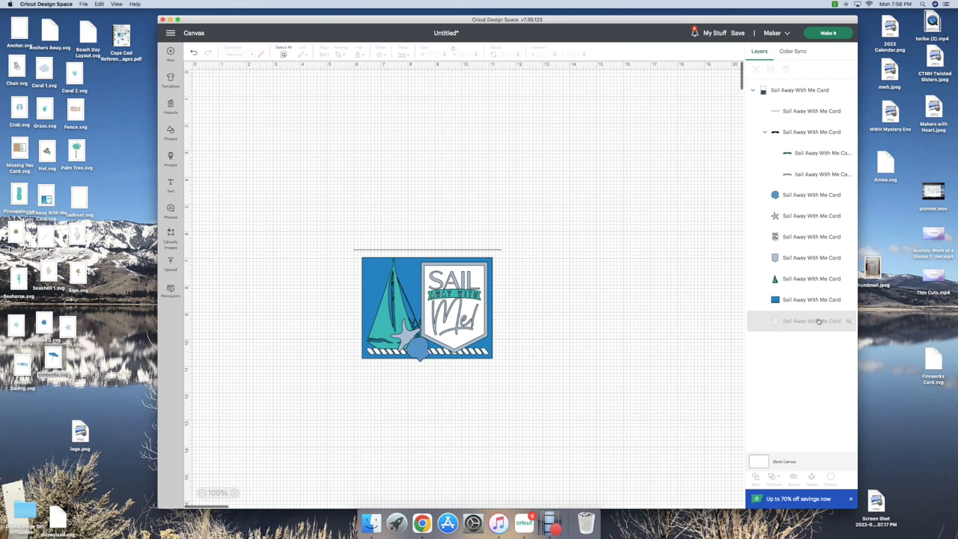
left_click(811, 111)
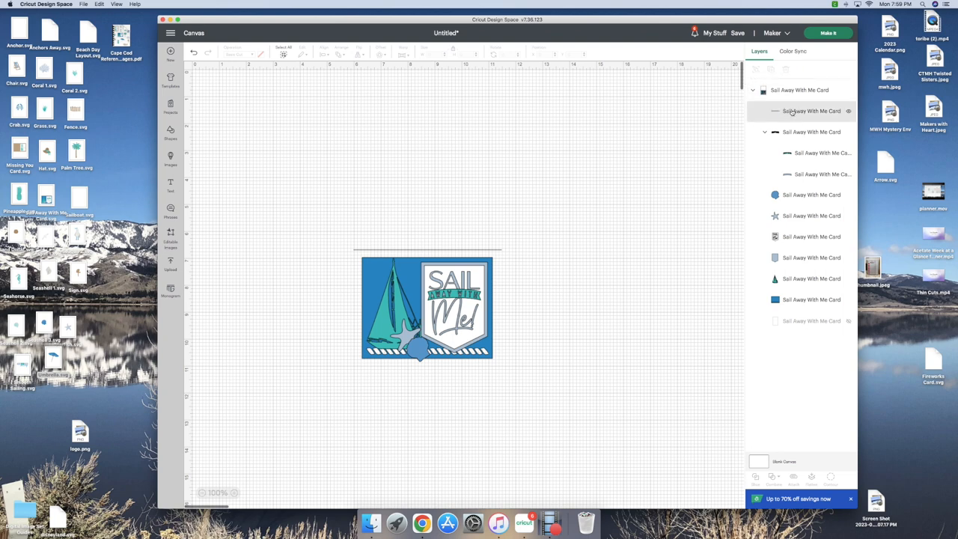
left_click(811, 110)
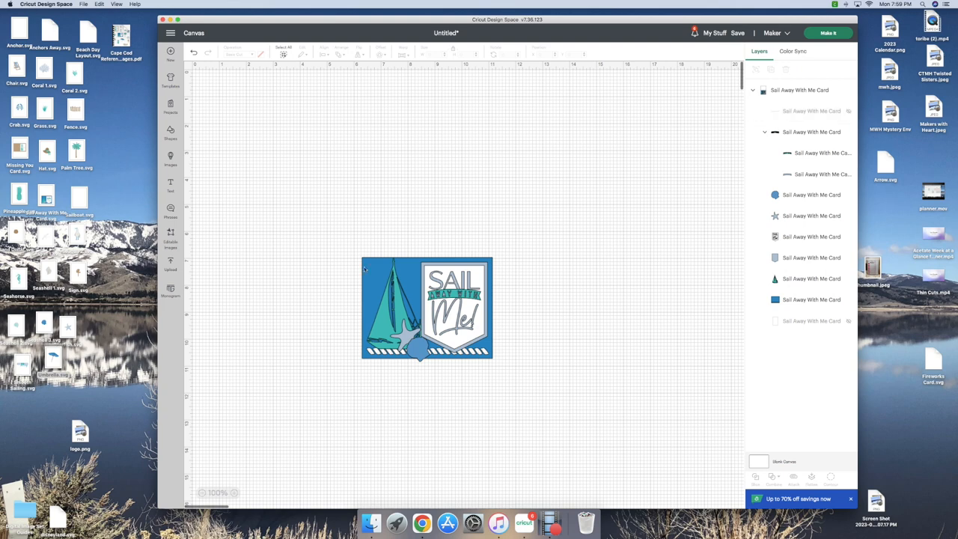
mouse_move(367, 257)
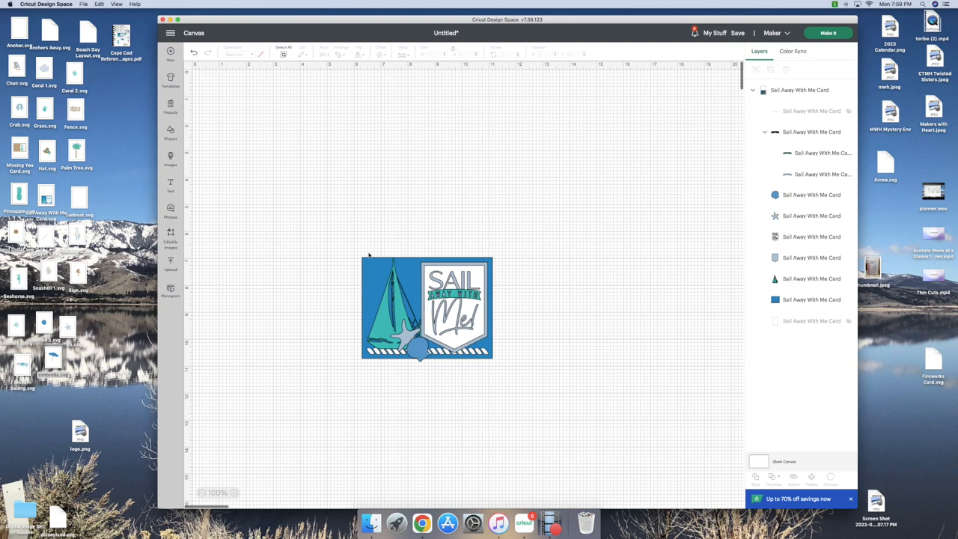
mouse_move(410, 239)
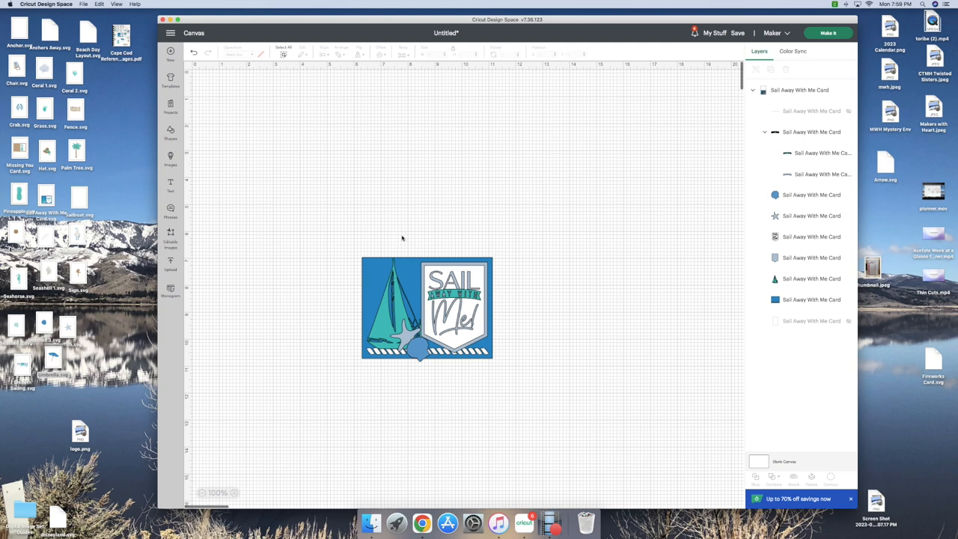
mouse_move(401, 256)
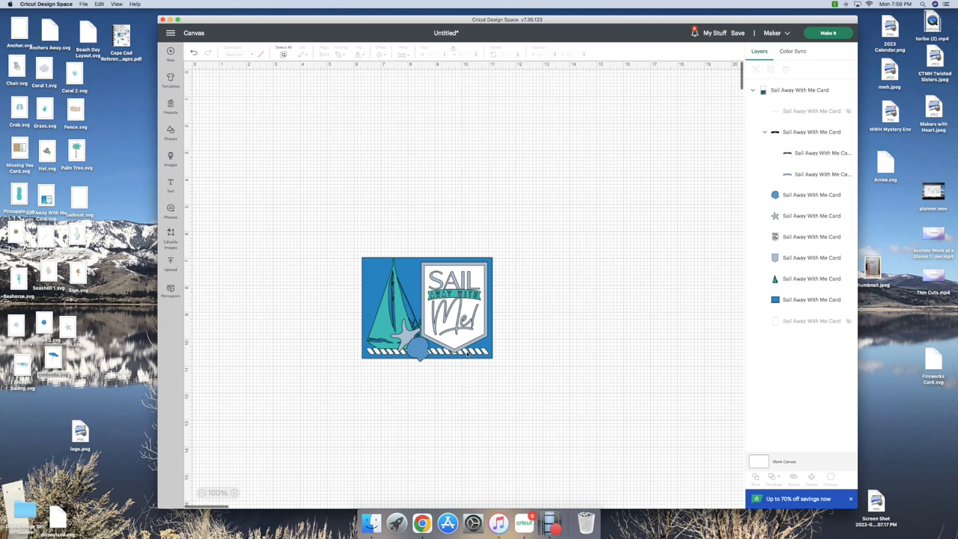
mouse_move(679, 57)
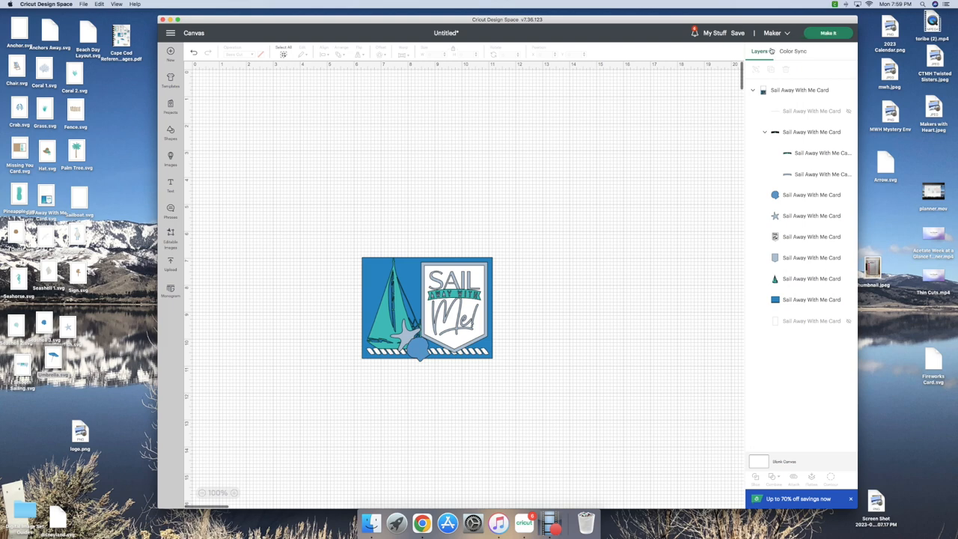
mouse_move(641, 84)
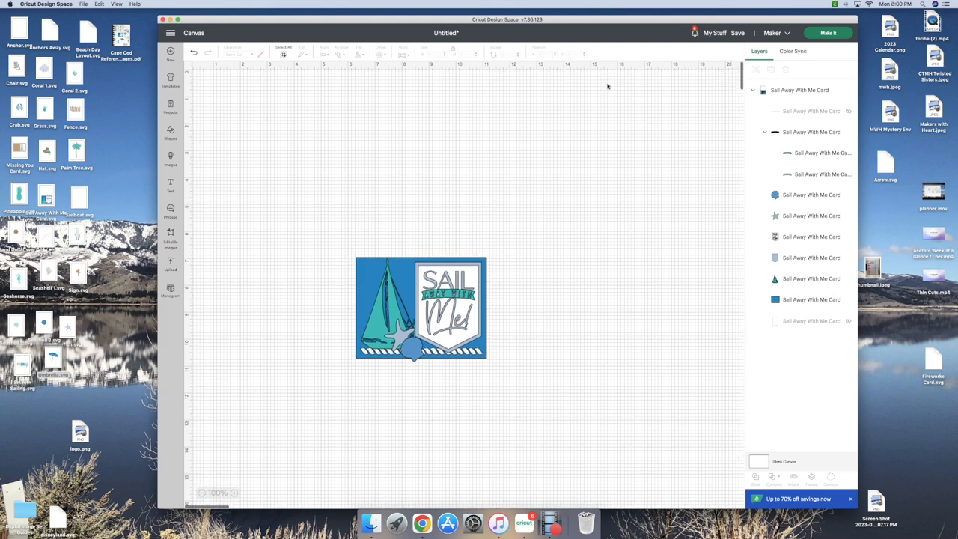
mouse_move(405, 310)
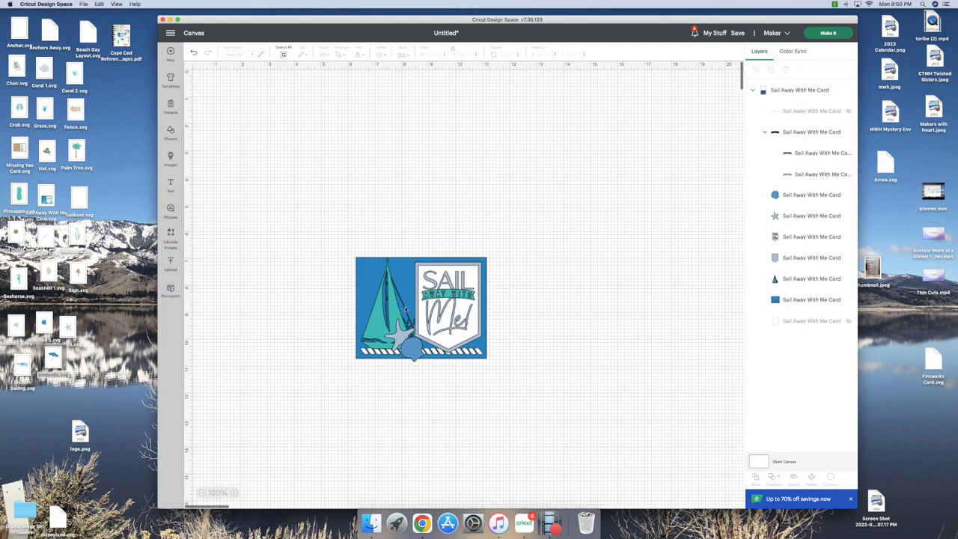